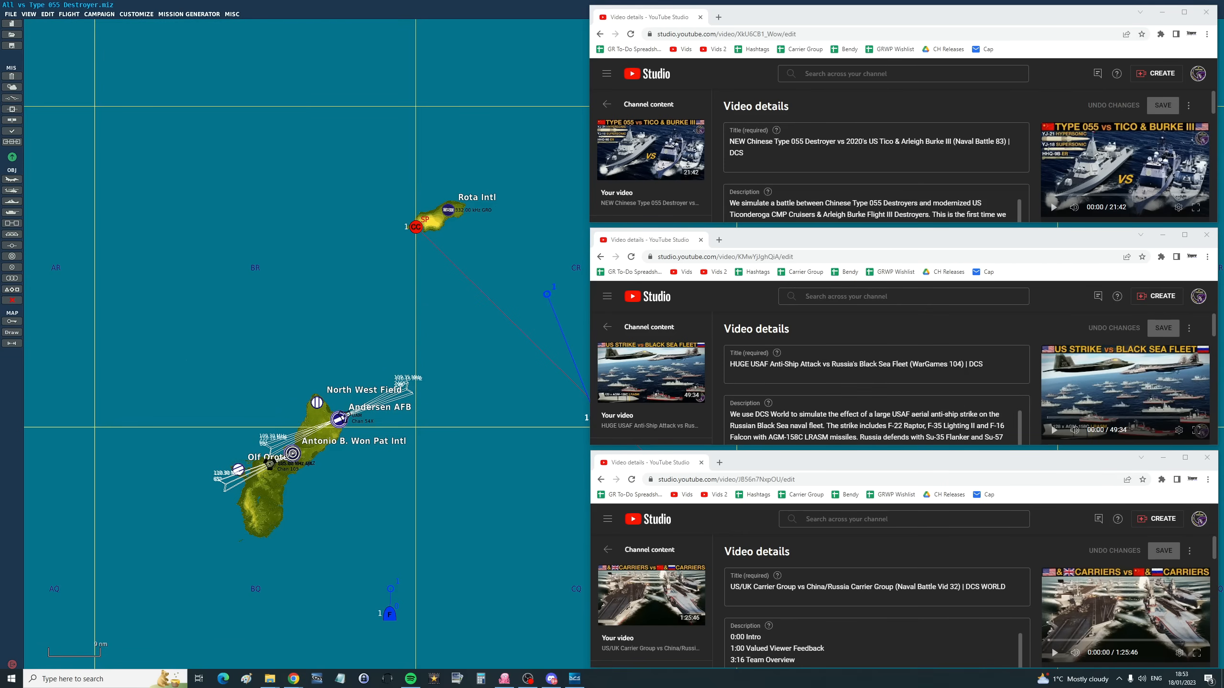
mouse_move(835, 468)
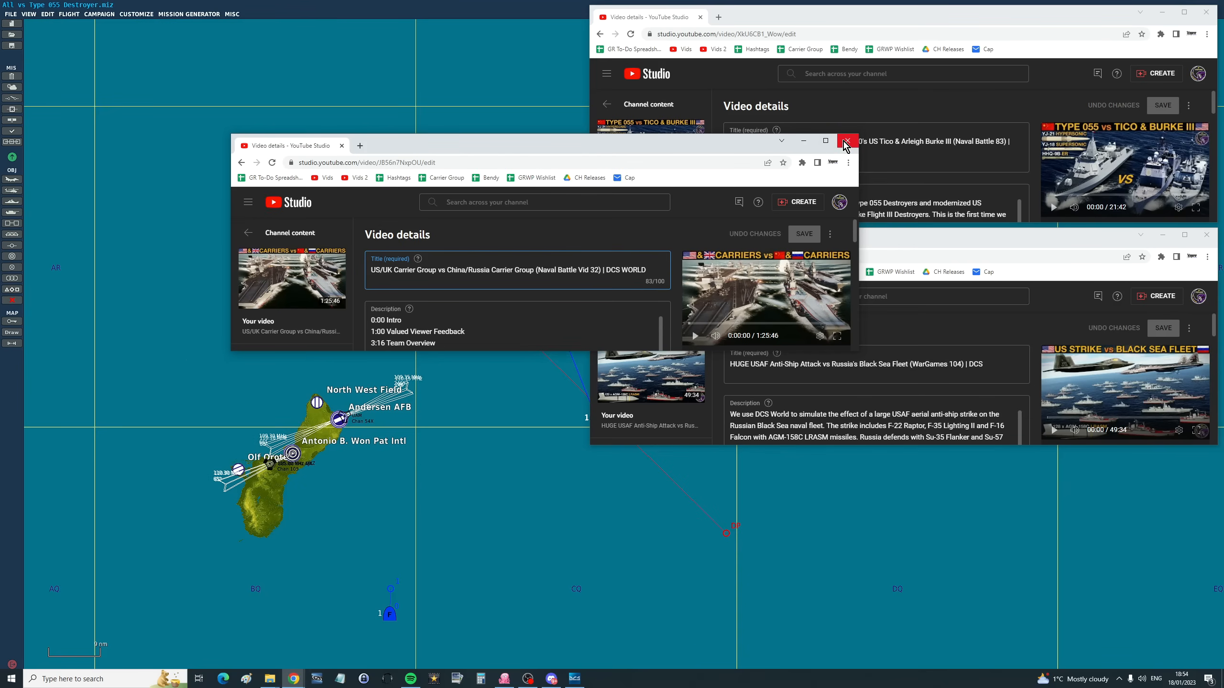
Close the Carrier Group video's details page and move the Black Sea Fleet page aside
left_click(845, 142)
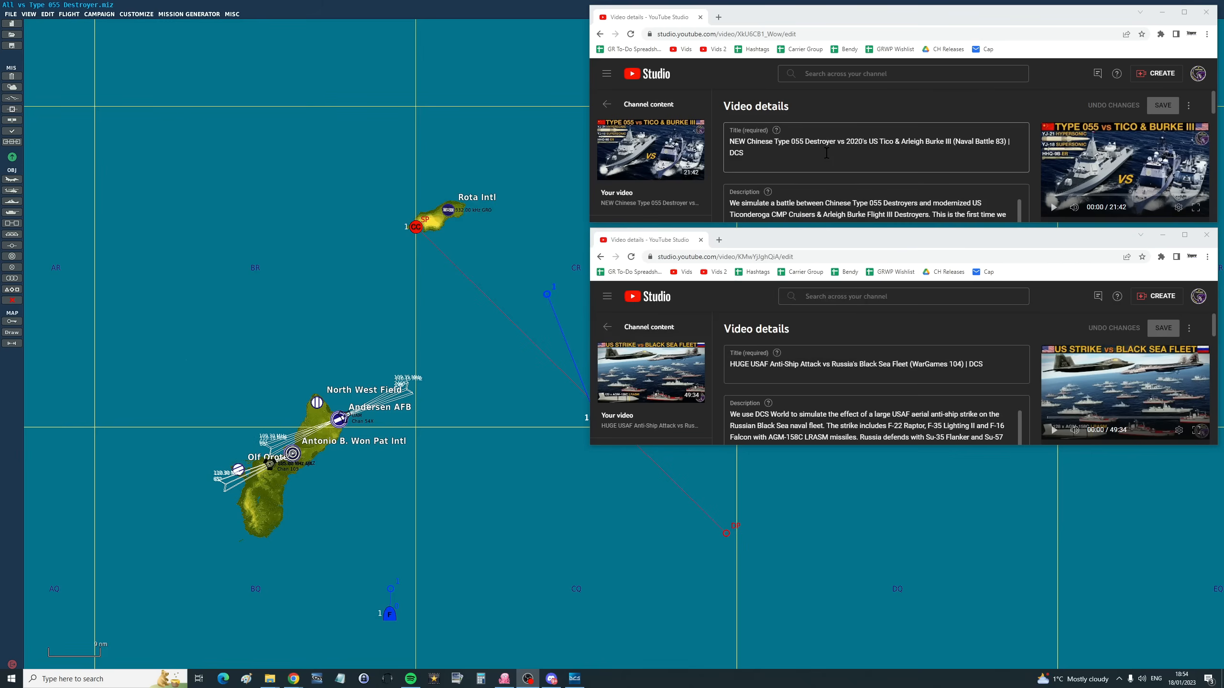
mouse_move(747, 172)
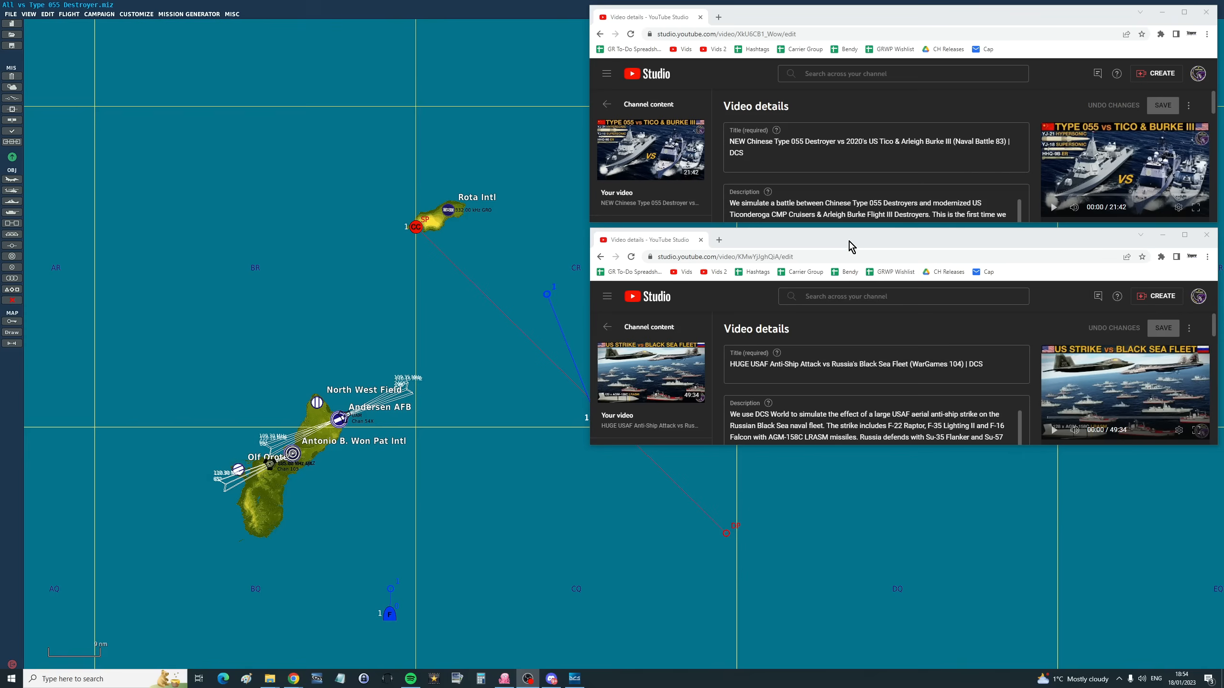
left_click_drag(850, 247, 687, 261)
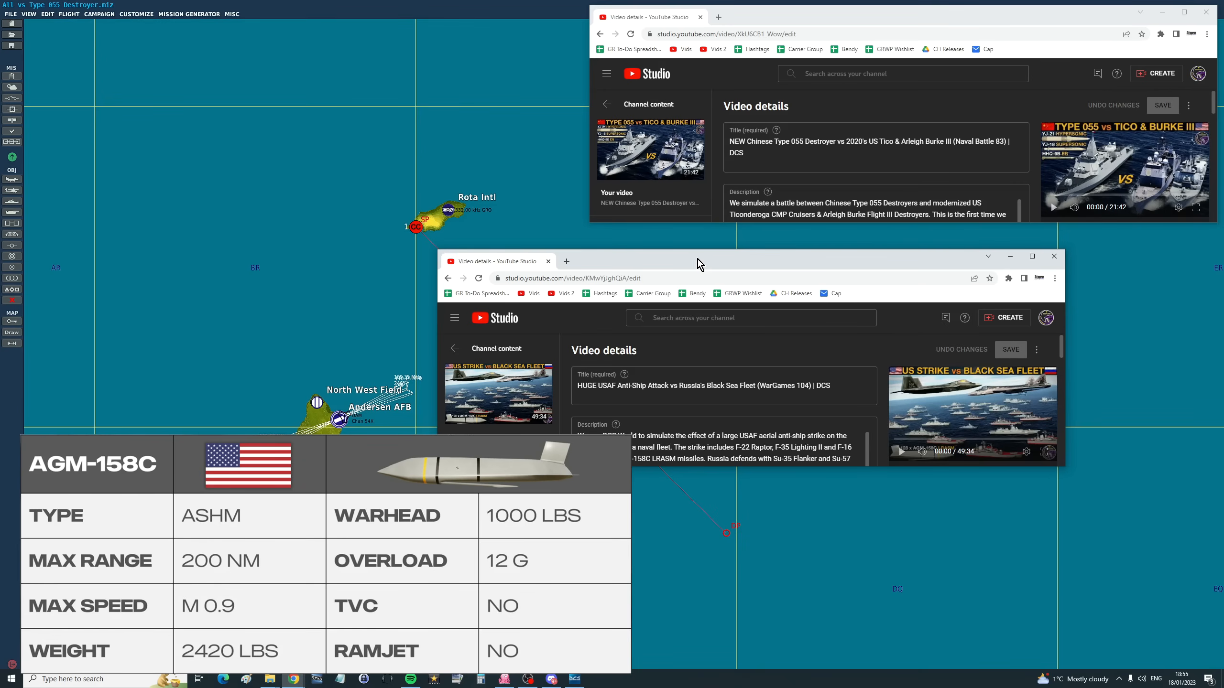
mouse_move(681, 268)
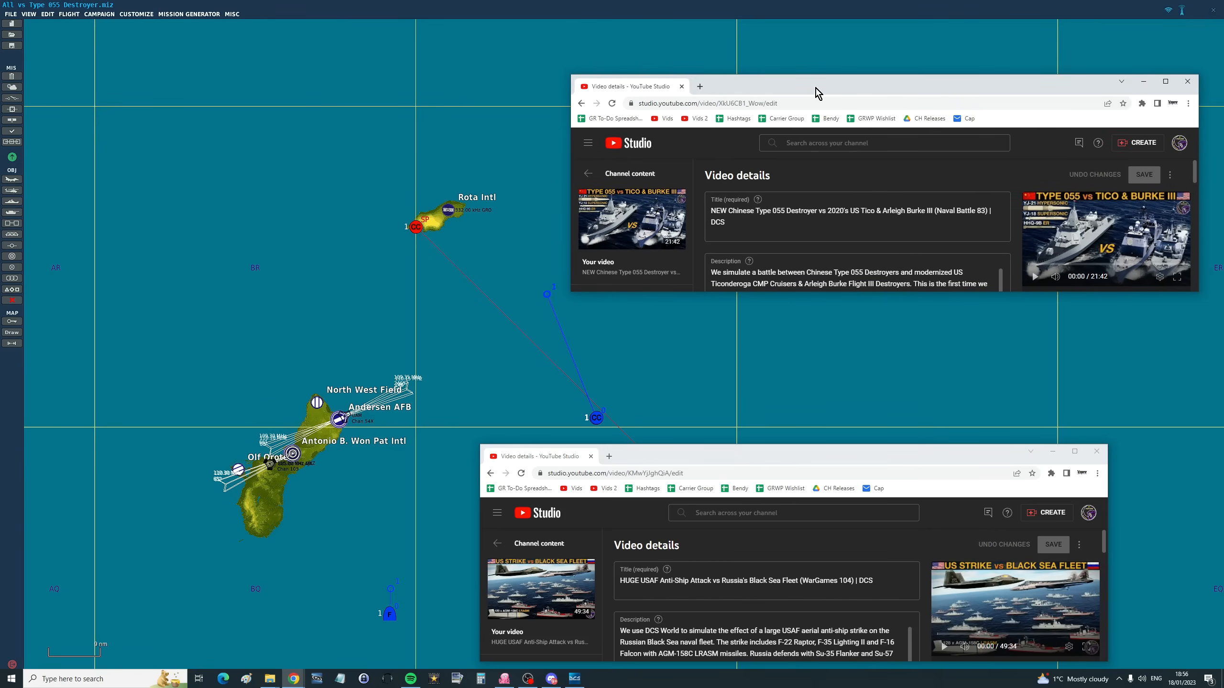
mouse_move(689, 237)
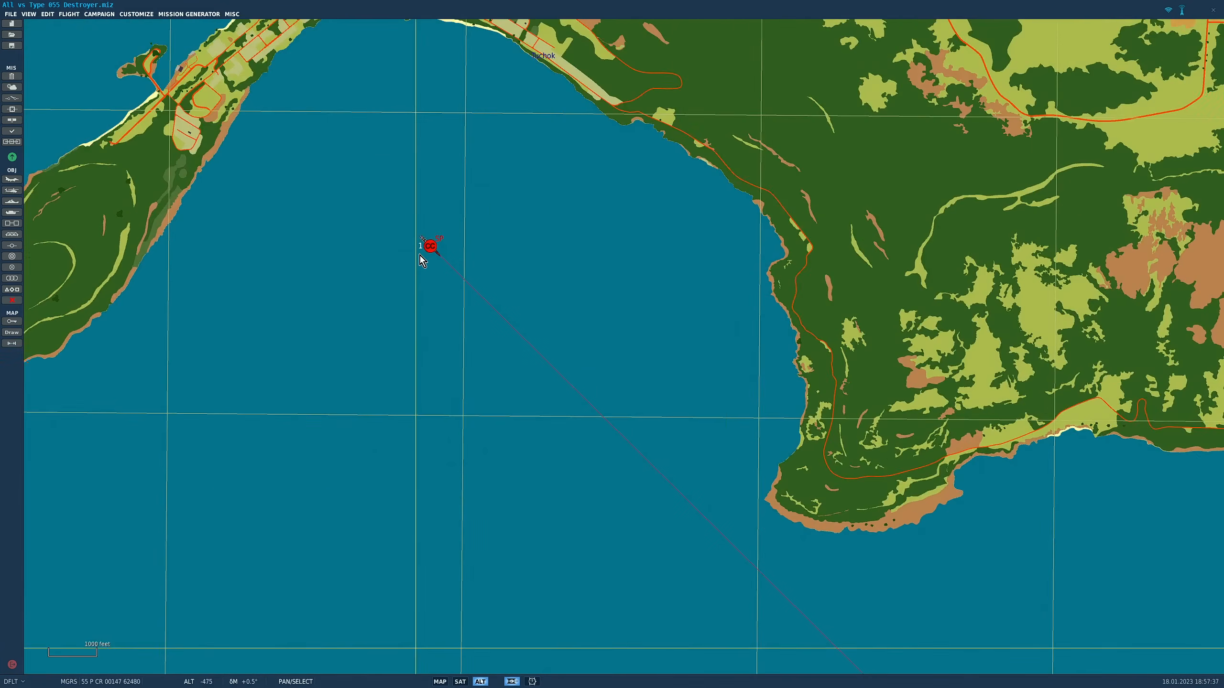
Review the red Type 055 destroyer group's Naval Group panel, then zoom out toward Guam
left_click(429, 245)
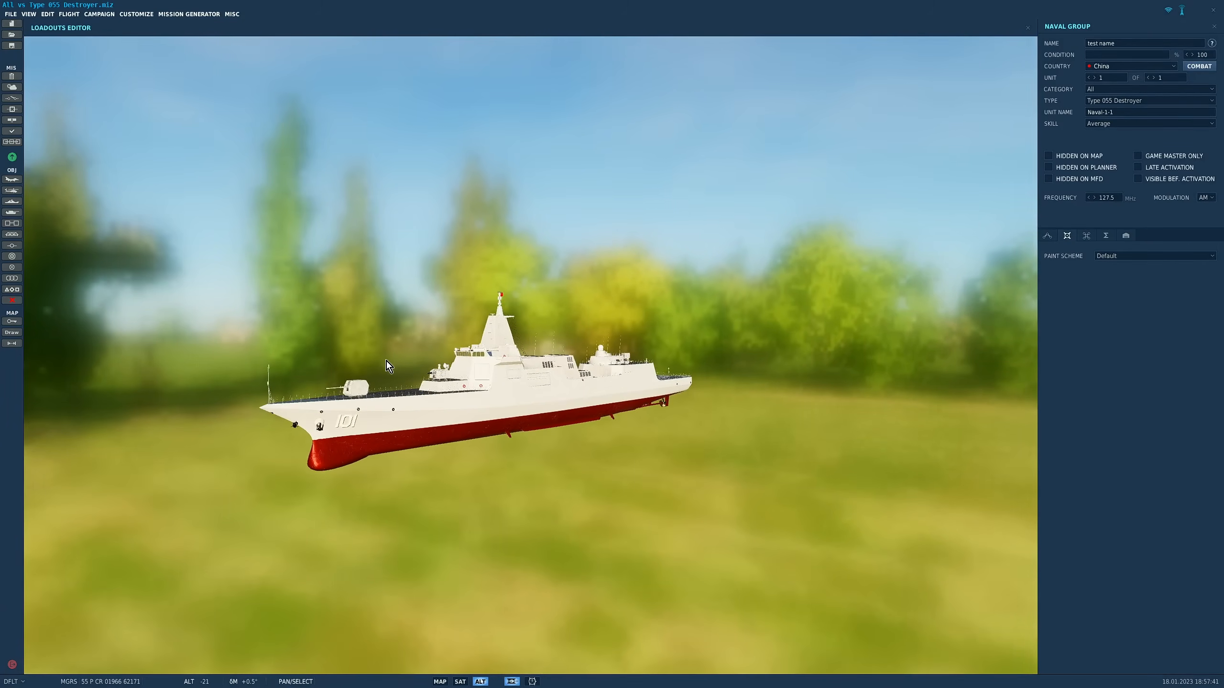
left_click_drag(387, 366, 502, 394)
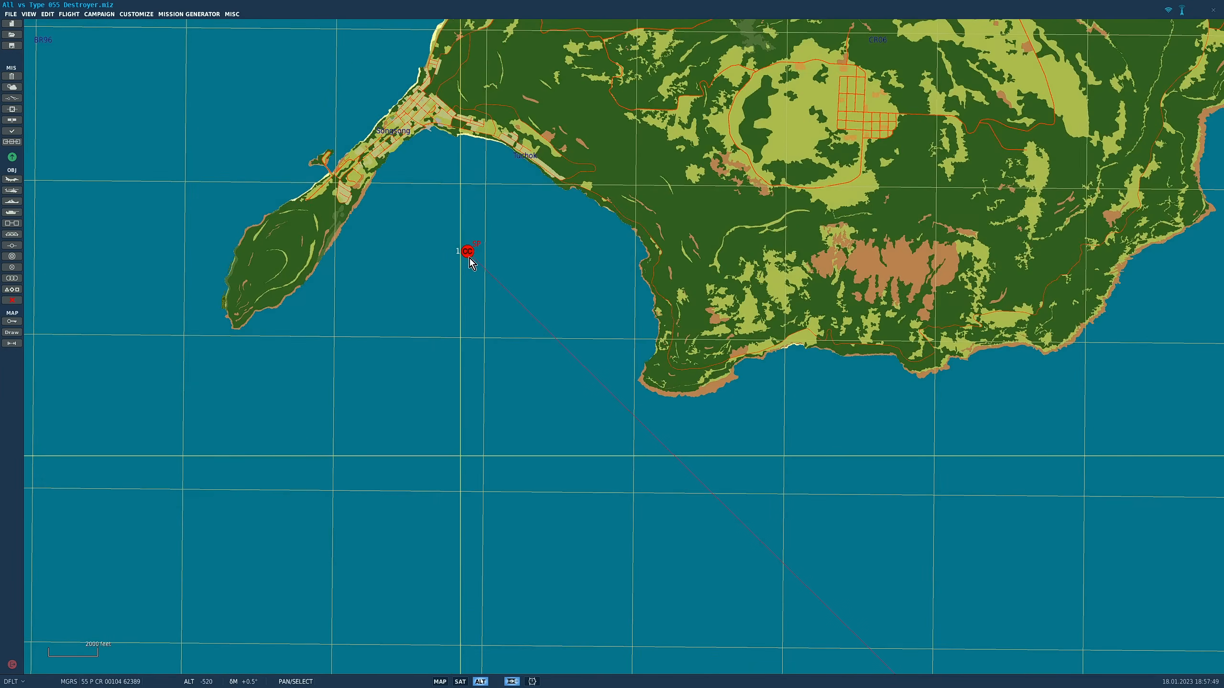
scroll("down", 3)
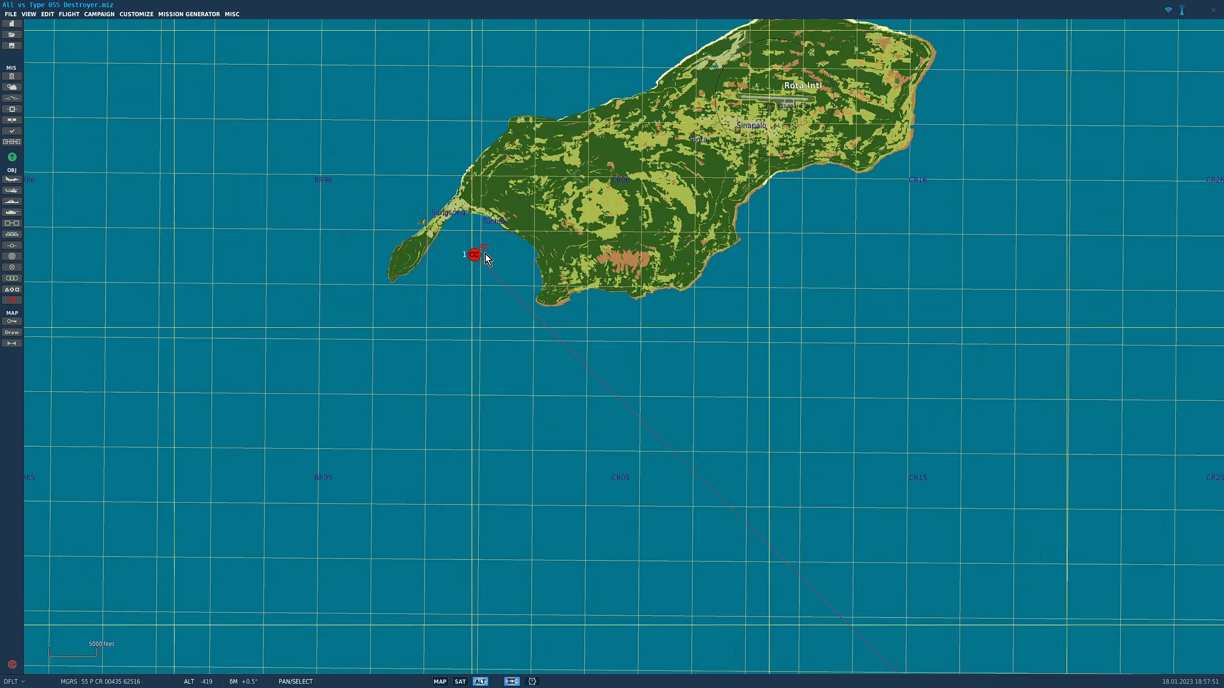
scroll("down", 3)
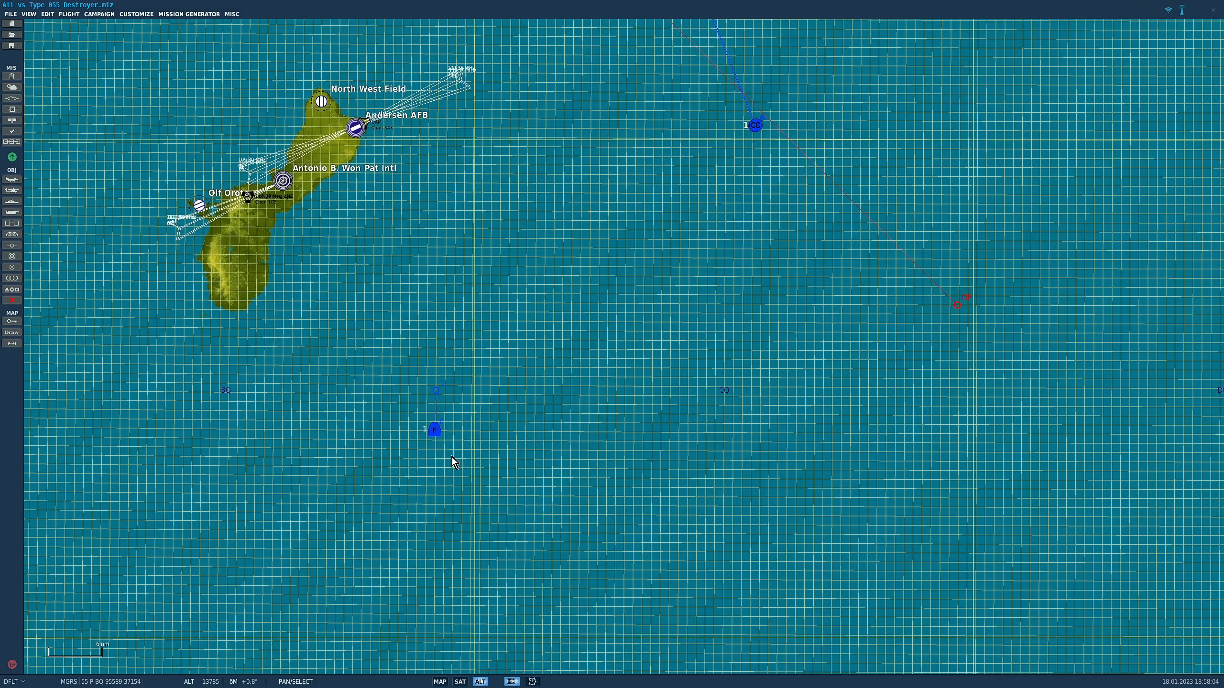
Inspect the B-1R group's eight AGM-158C LRASM payload in Paint and Loadout, then return to the map
left_click(435, 429)
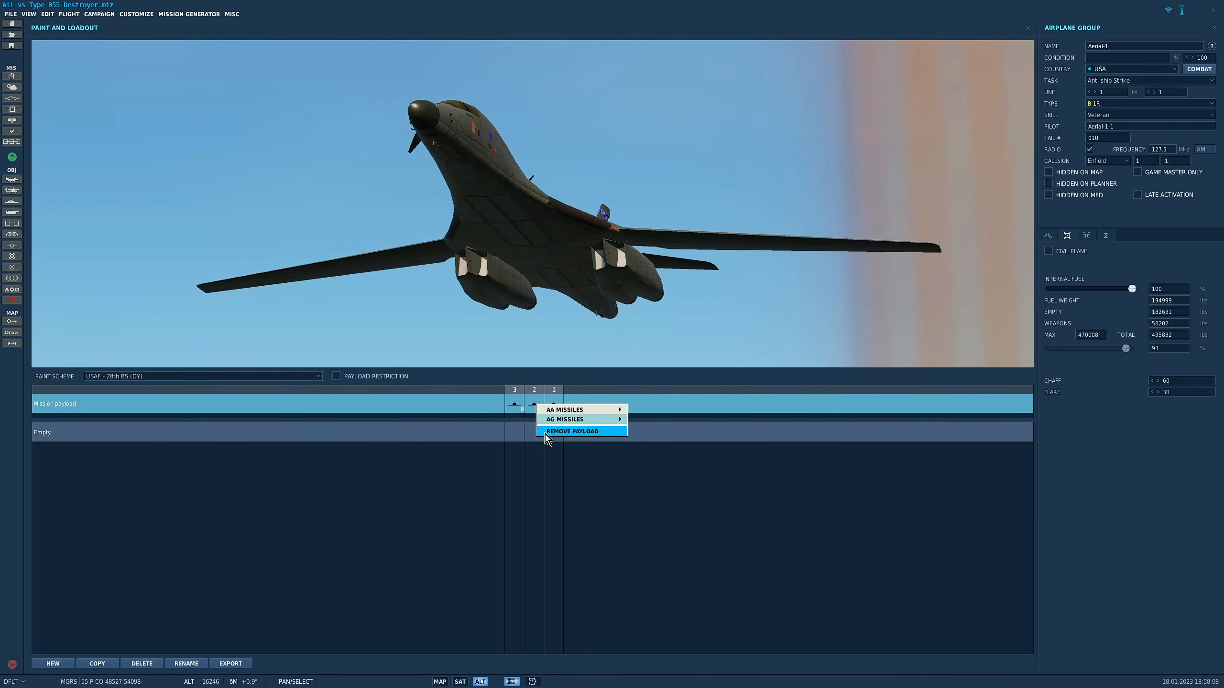
left_click(571, 431)
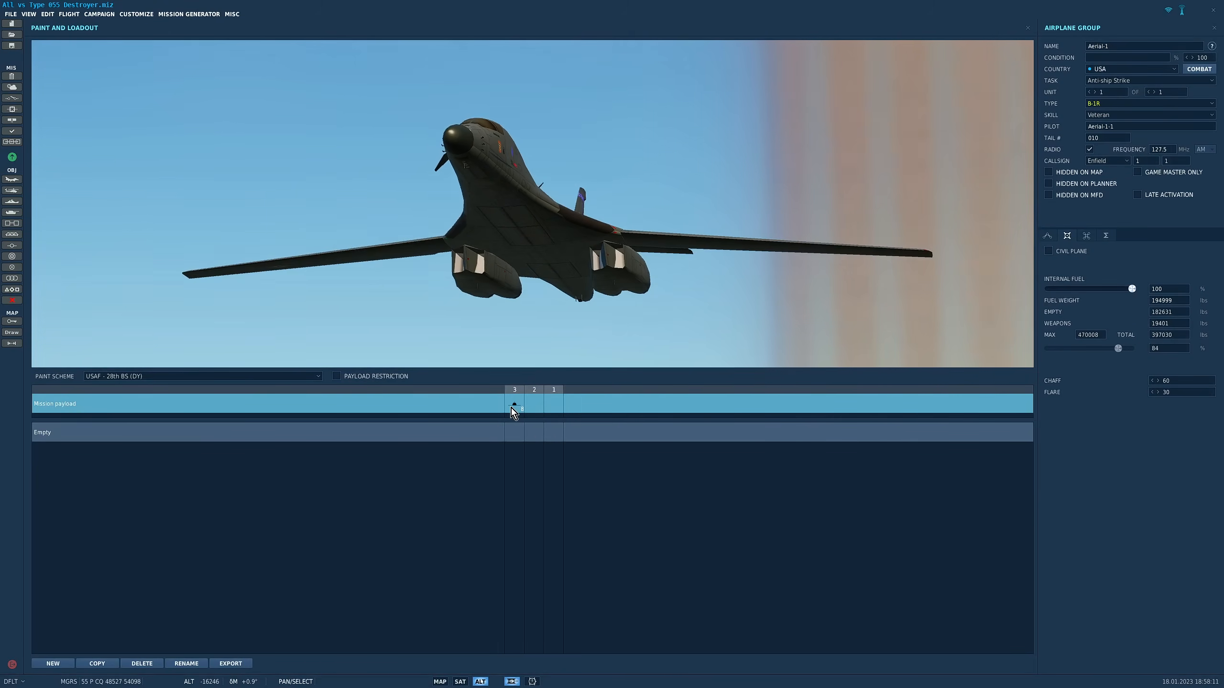
mouse_move(514, 404)
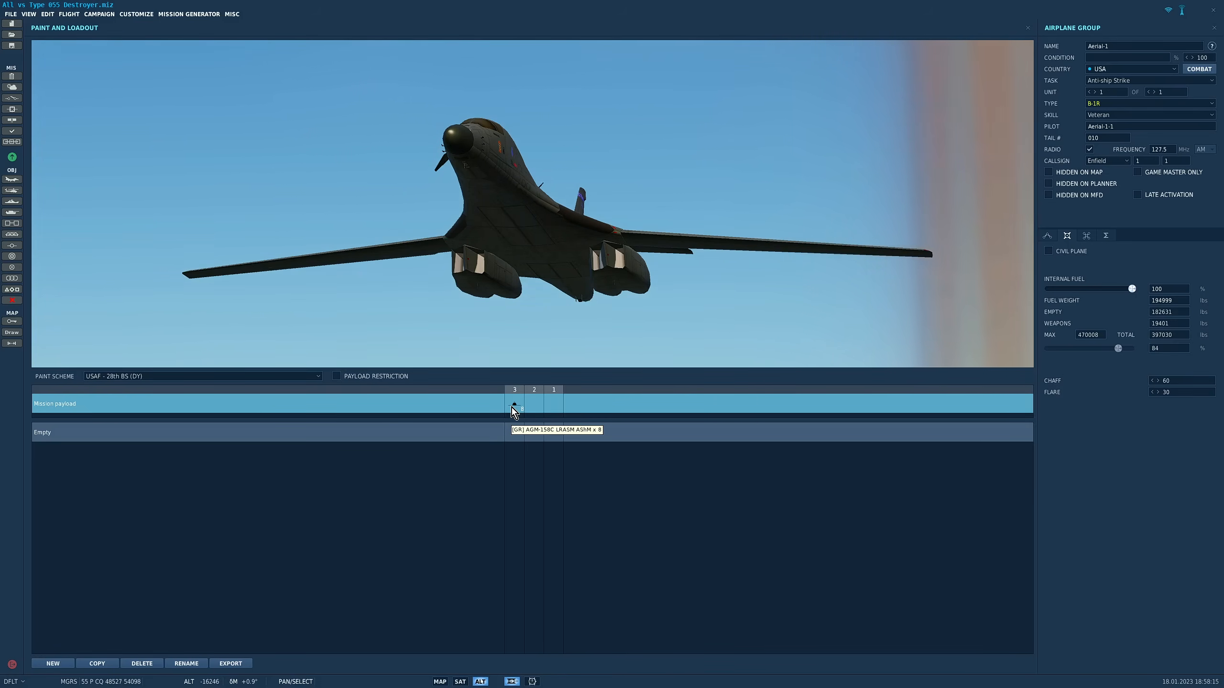
left_click(439, 681)
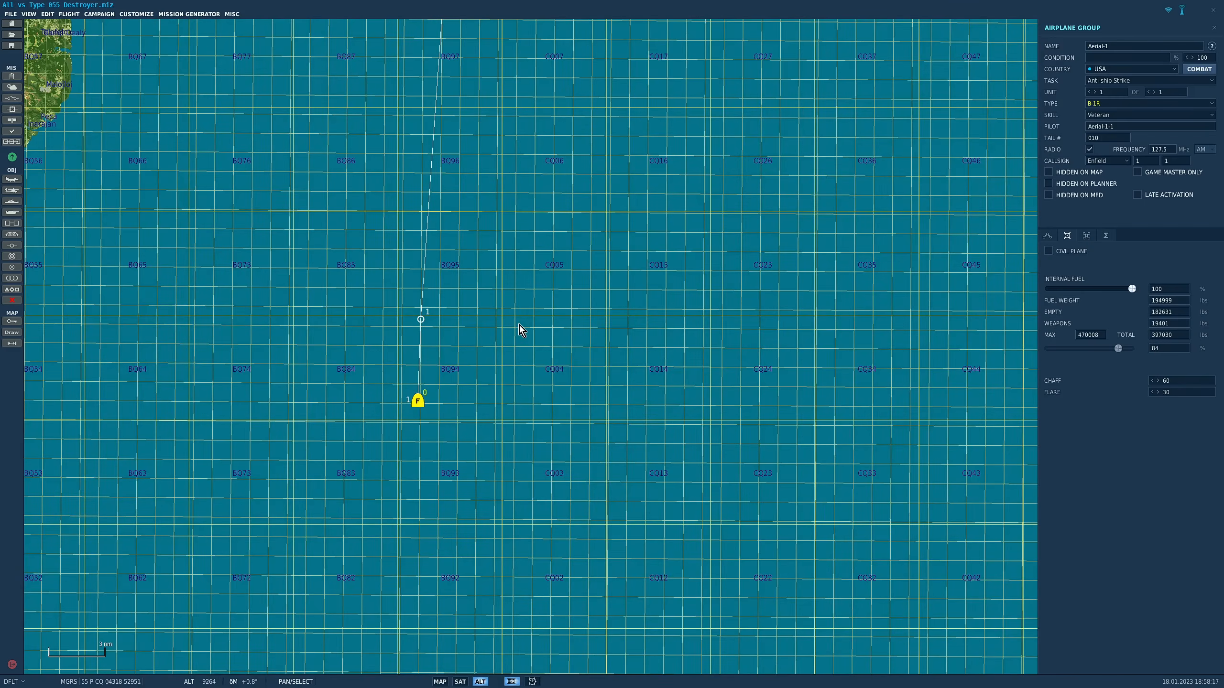
Zoom in on the two blue warships and select the darker-hulled ship
scroll("down", 3)
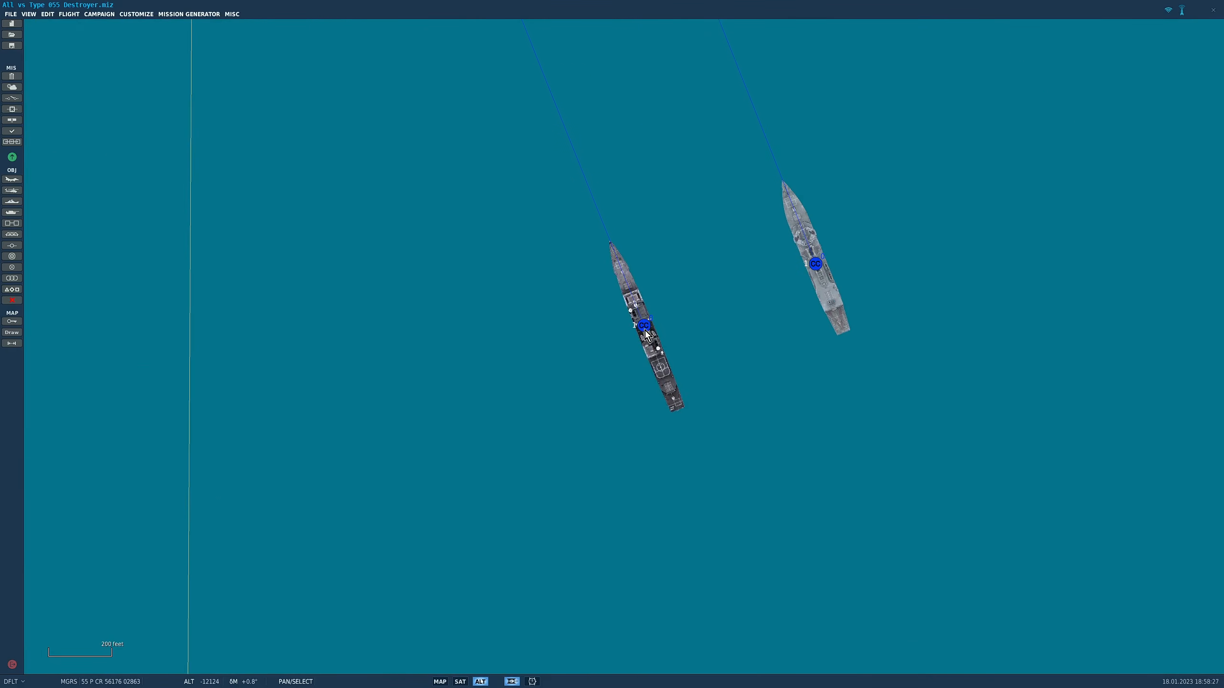
left_click(642, 326)
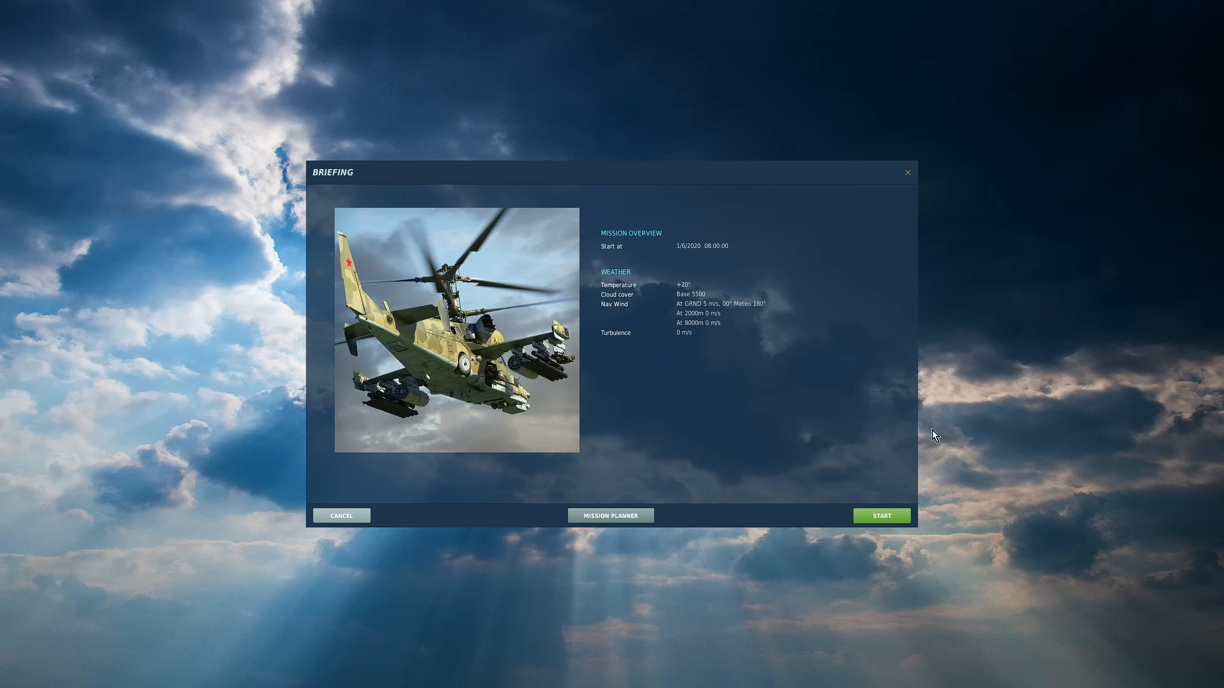
Start the Guam mission from its briefing and wait until it is ready to fly
left_click(881, 515)
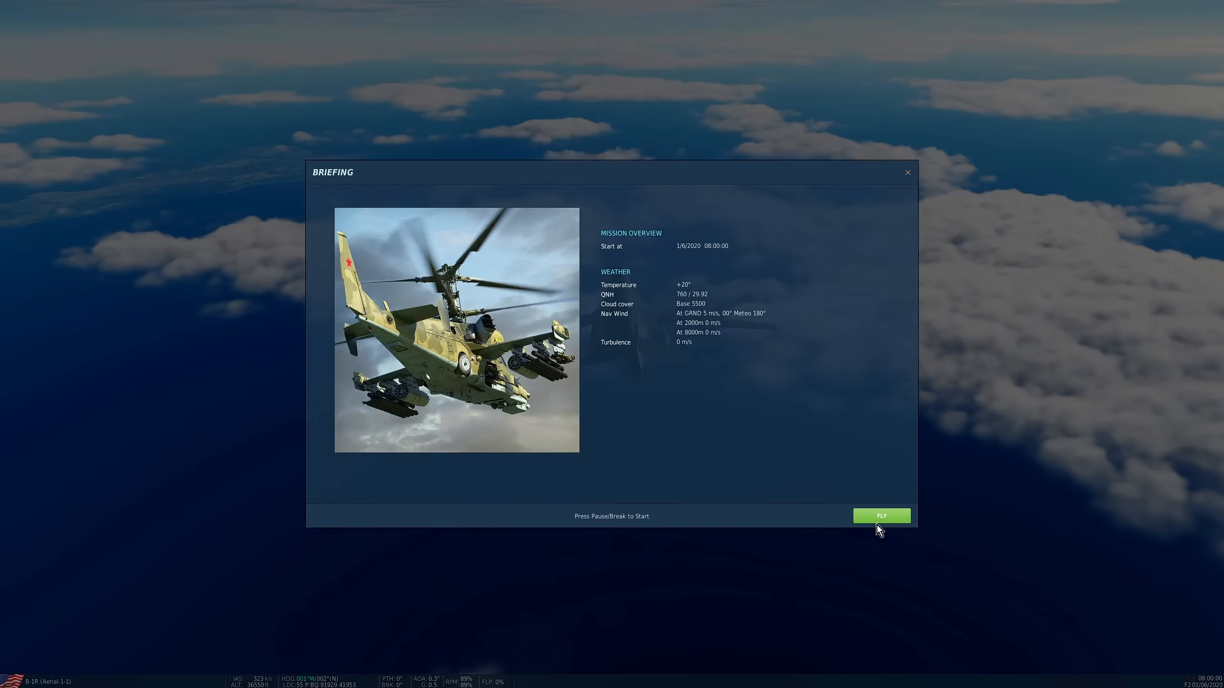
left_click(881, 516)
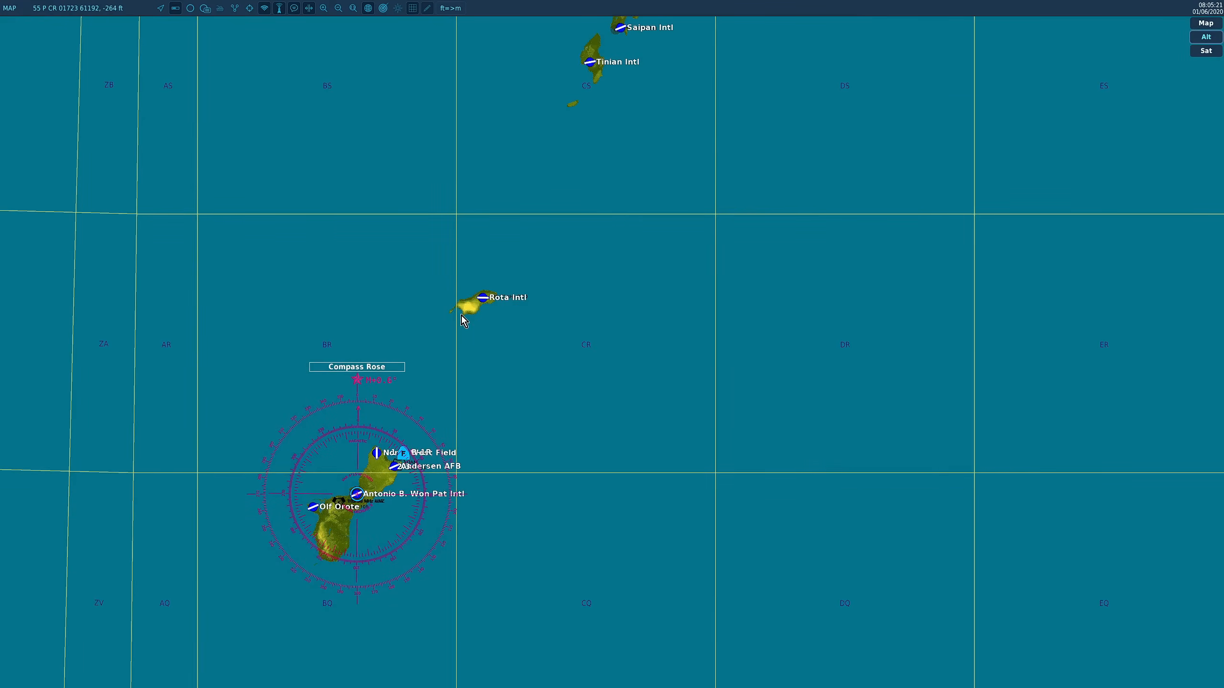
Pan and zoom the F10 map to follow the B-1R's track toward Rota
left_click_drag(398, 457, 464, 316)
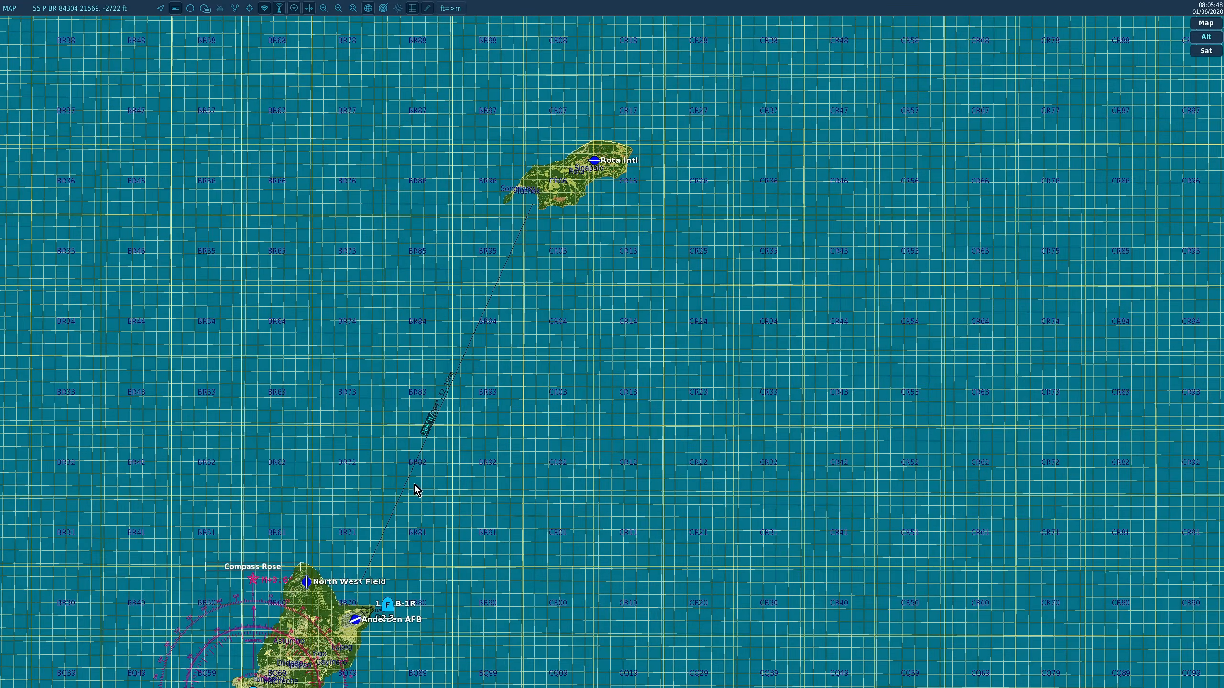
mouse_move(548, 270)
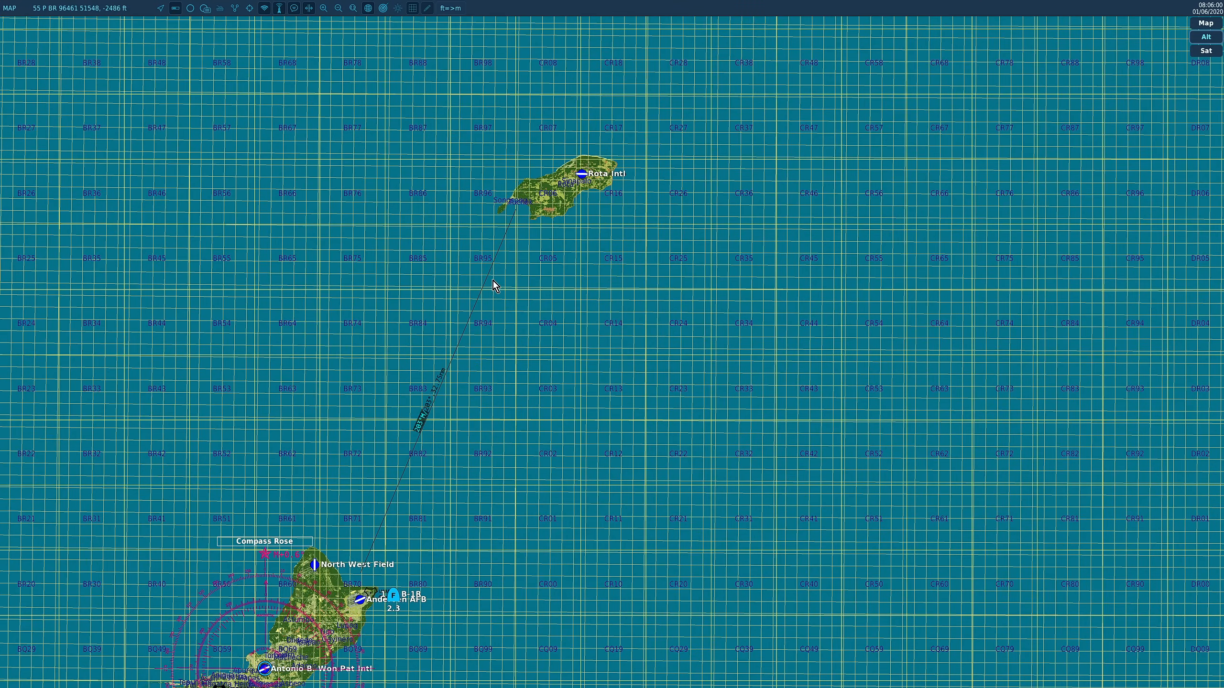
scroll("down", 3)
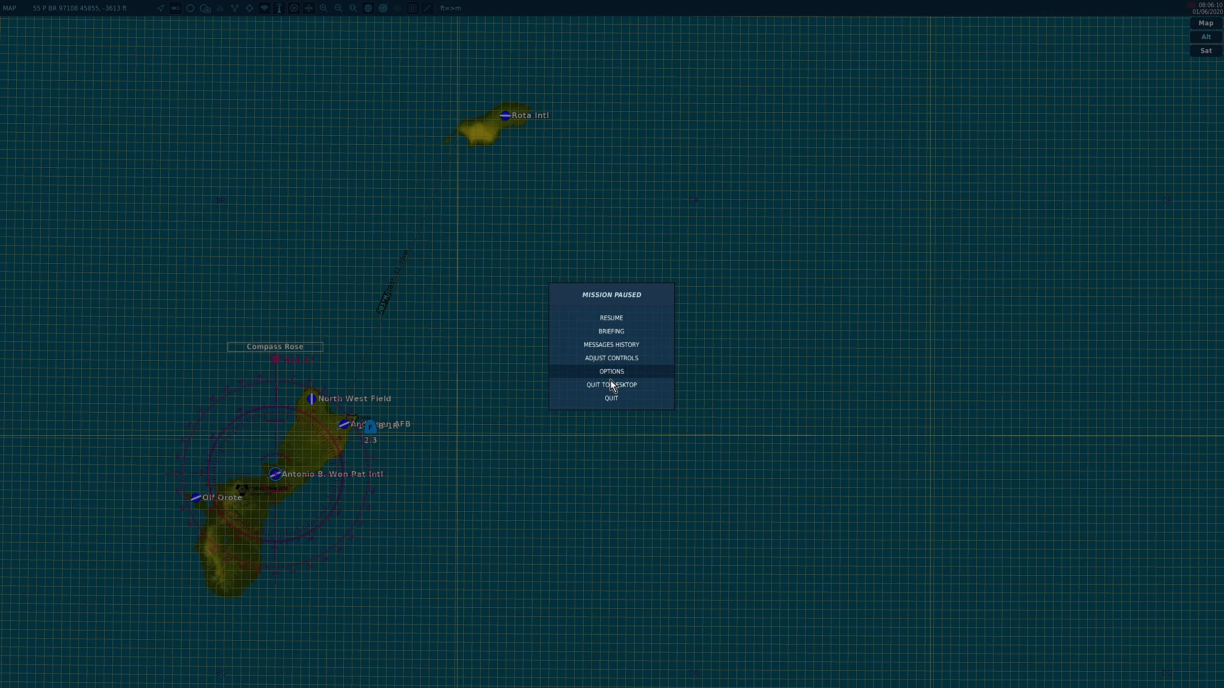
mouse_move(612, 398)
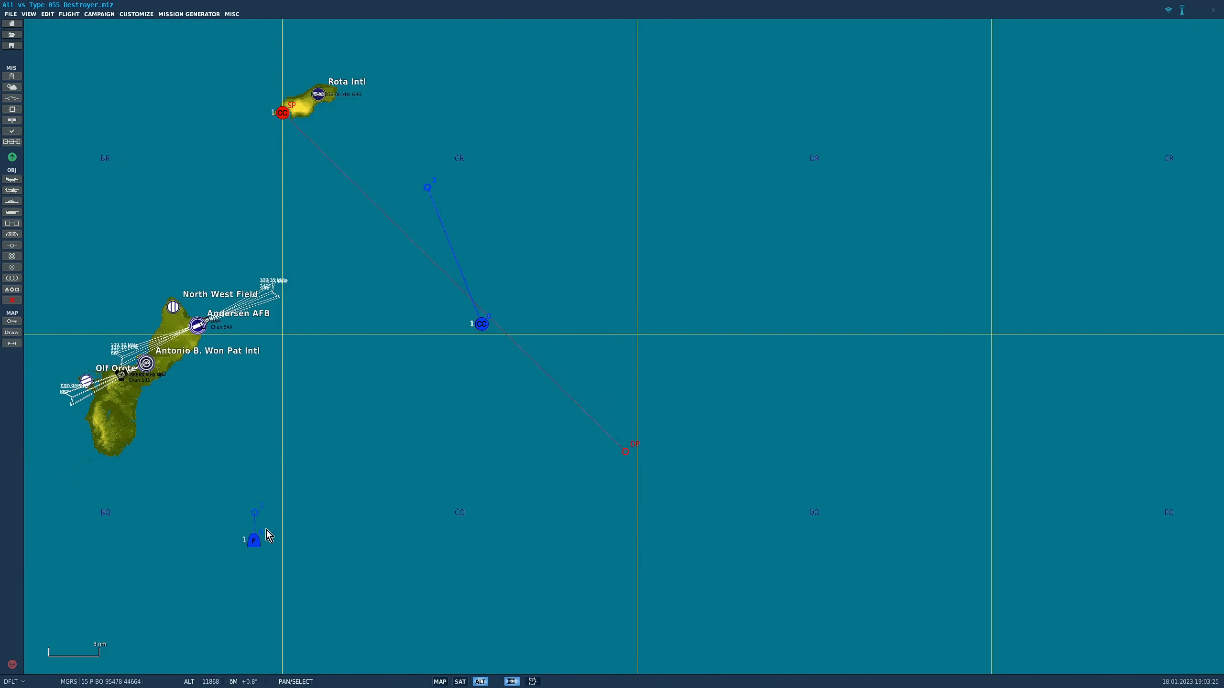
Select the blue ship group south of Guam and then its darker-hulled warship
left_click(253, 539)
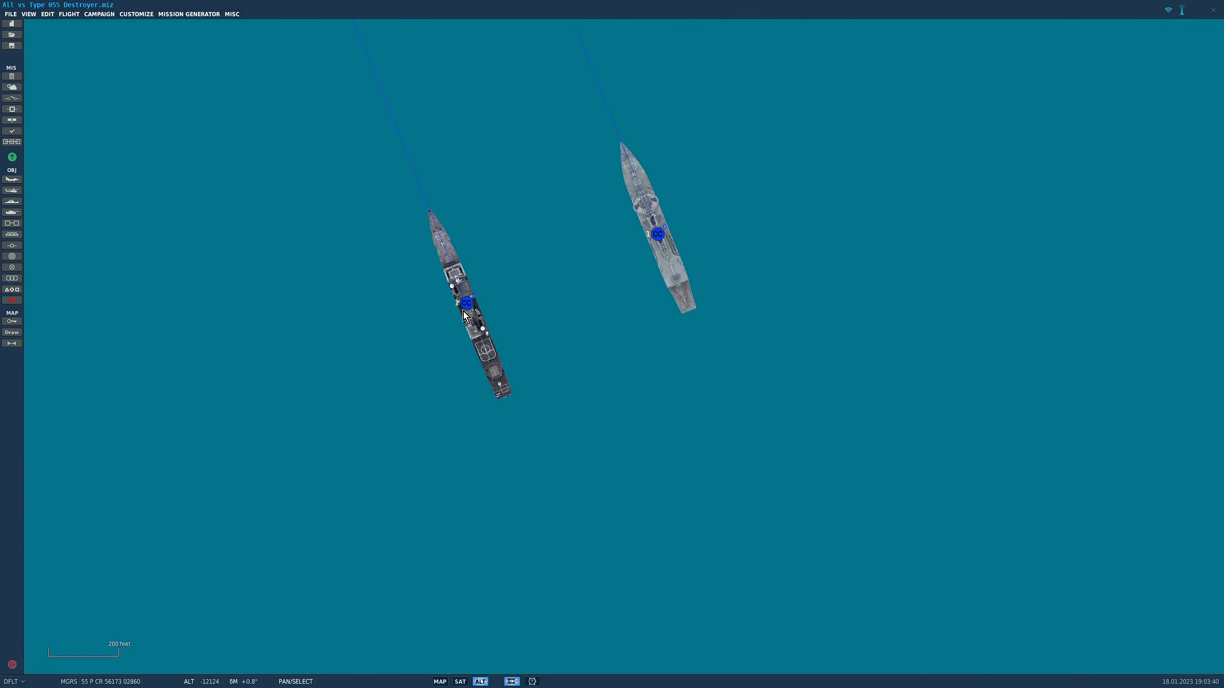
left_click(466, 303)
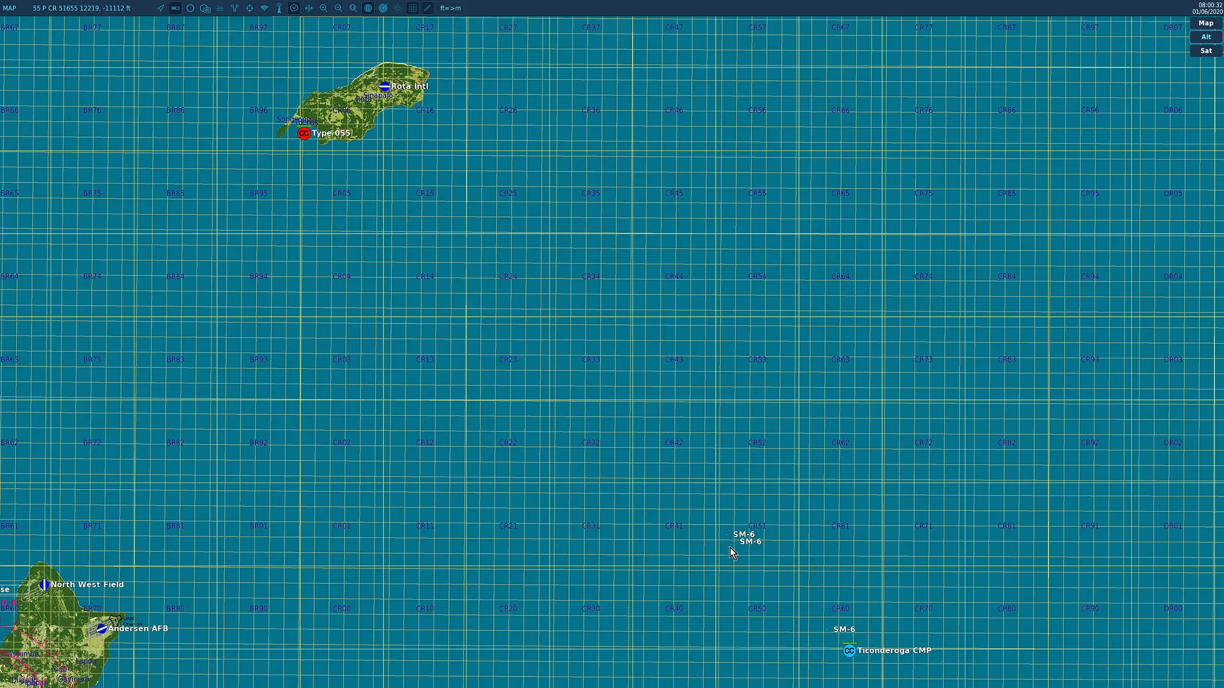
Shift the F10 map view toward the Type 055 near Rota launching HHQ-9B interceptors
left_click(730, 544)
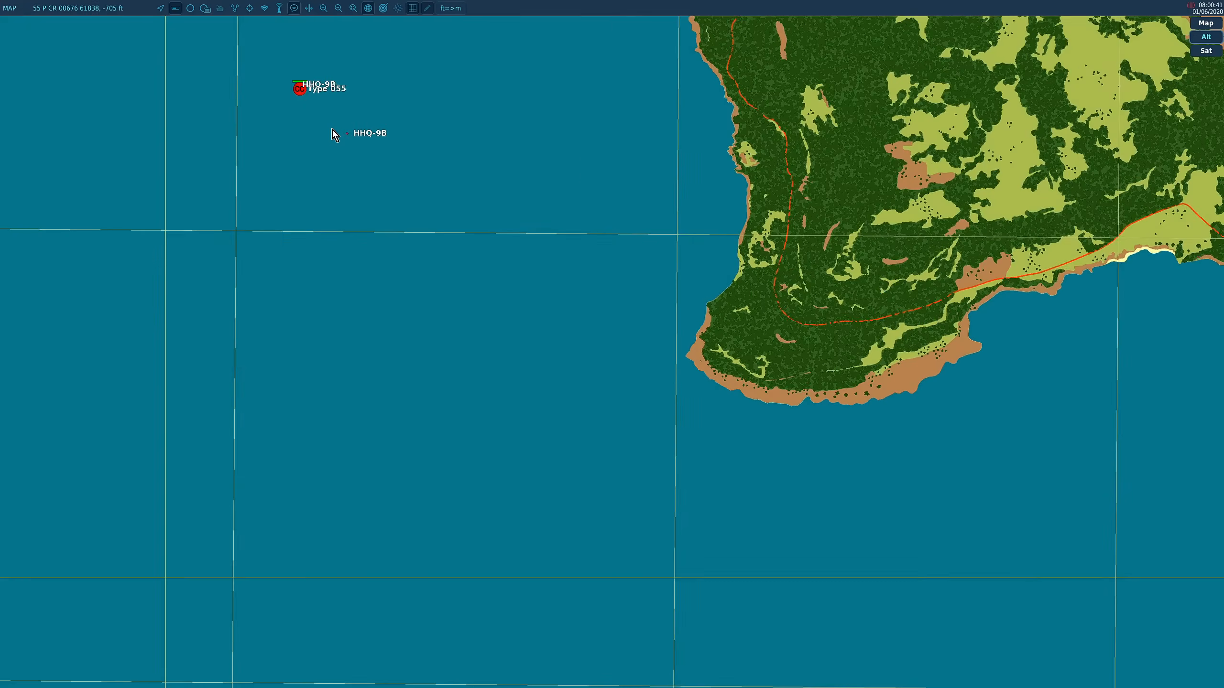
Exit the running mission after the HHQ-9B and SM-6 tracks meet, returning to the Mission Editor
left_click(351, 133)
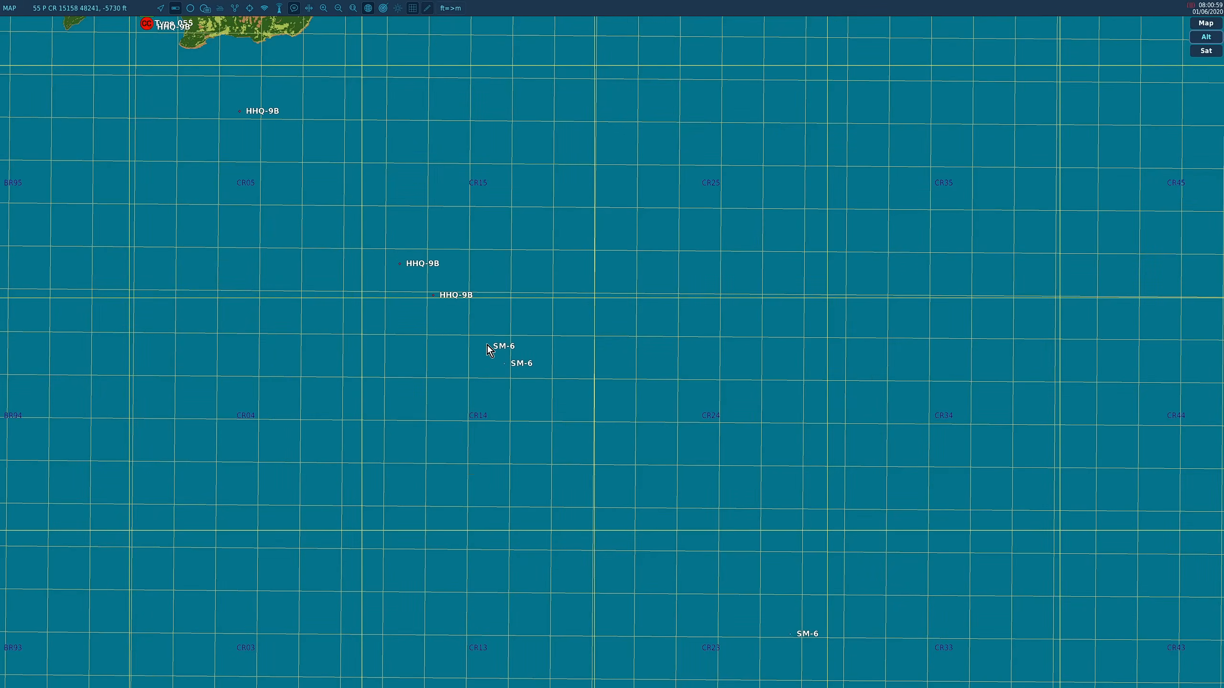
left_click(433, 296)
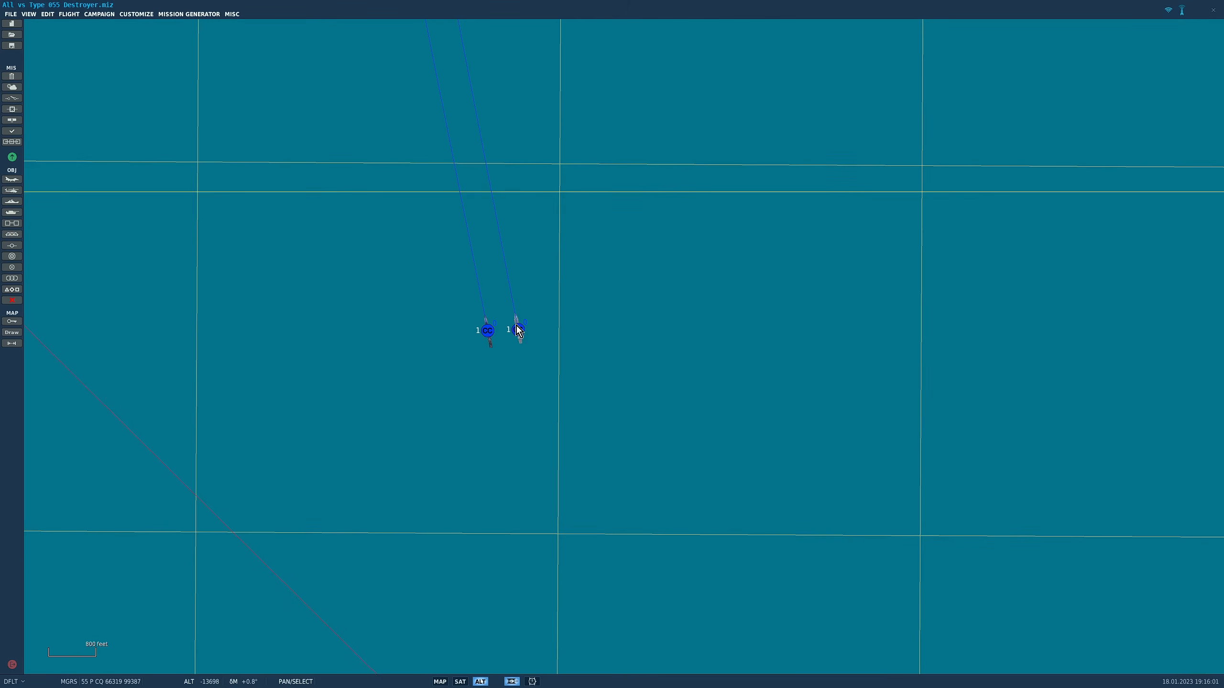
Relaunch the Type 055 mission via Fly Mission and start it from the briefing until ready to fly
left_click(518, 329)
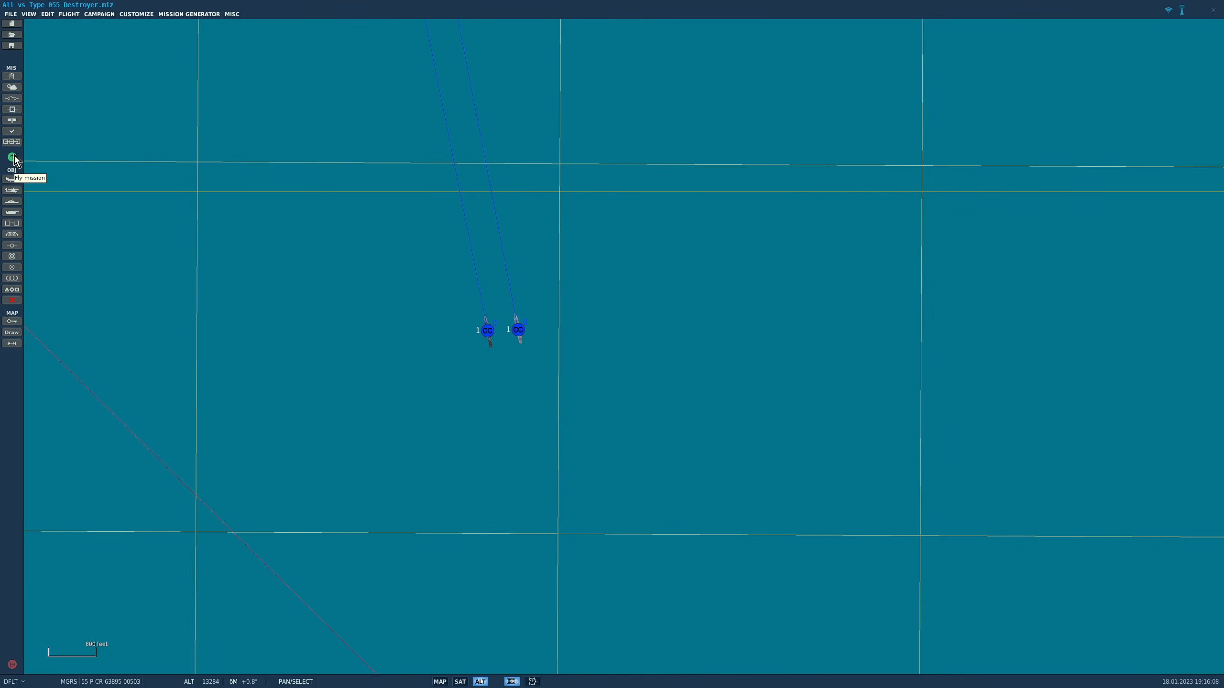
left_click(10, 156)
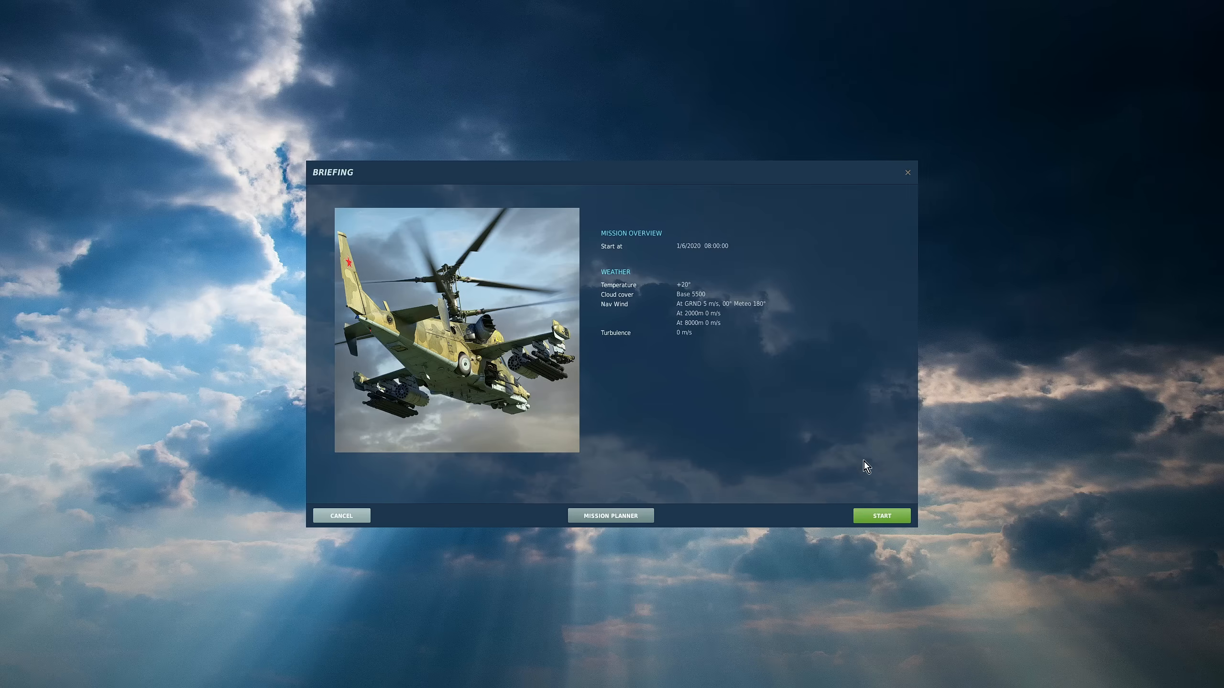
left_click(881, 515)
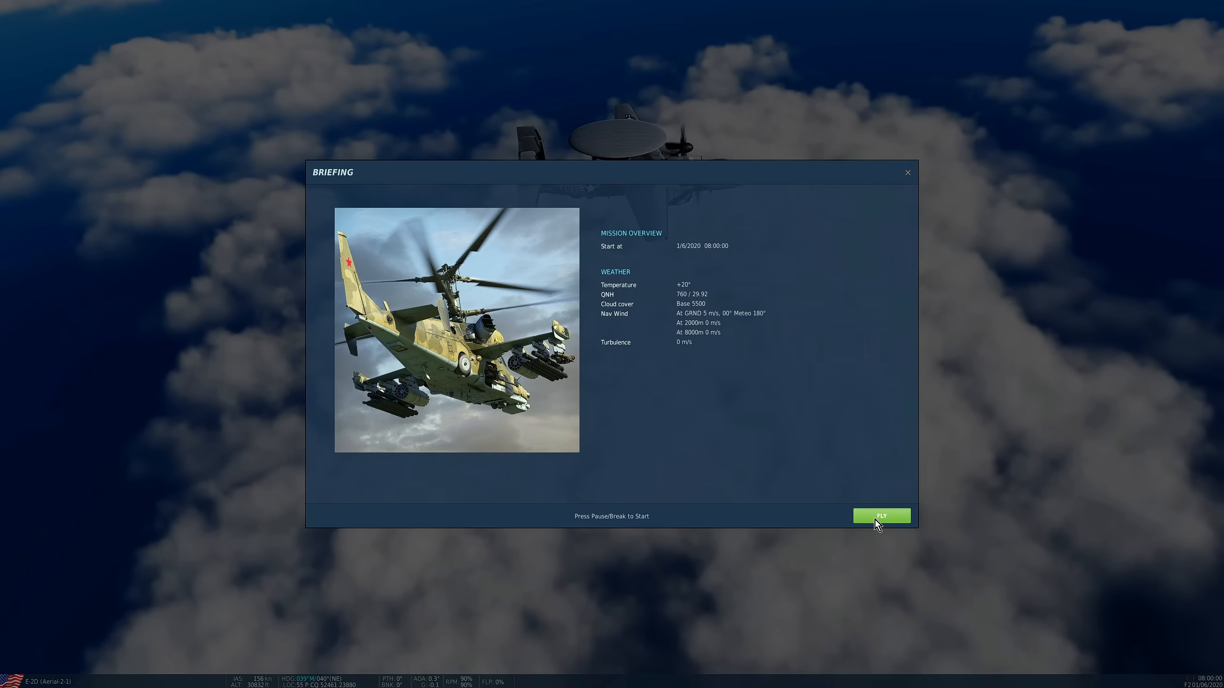
Start flying the mission and zoom the F10 map around the two friendly ships near Rota
left_click(882, 516)
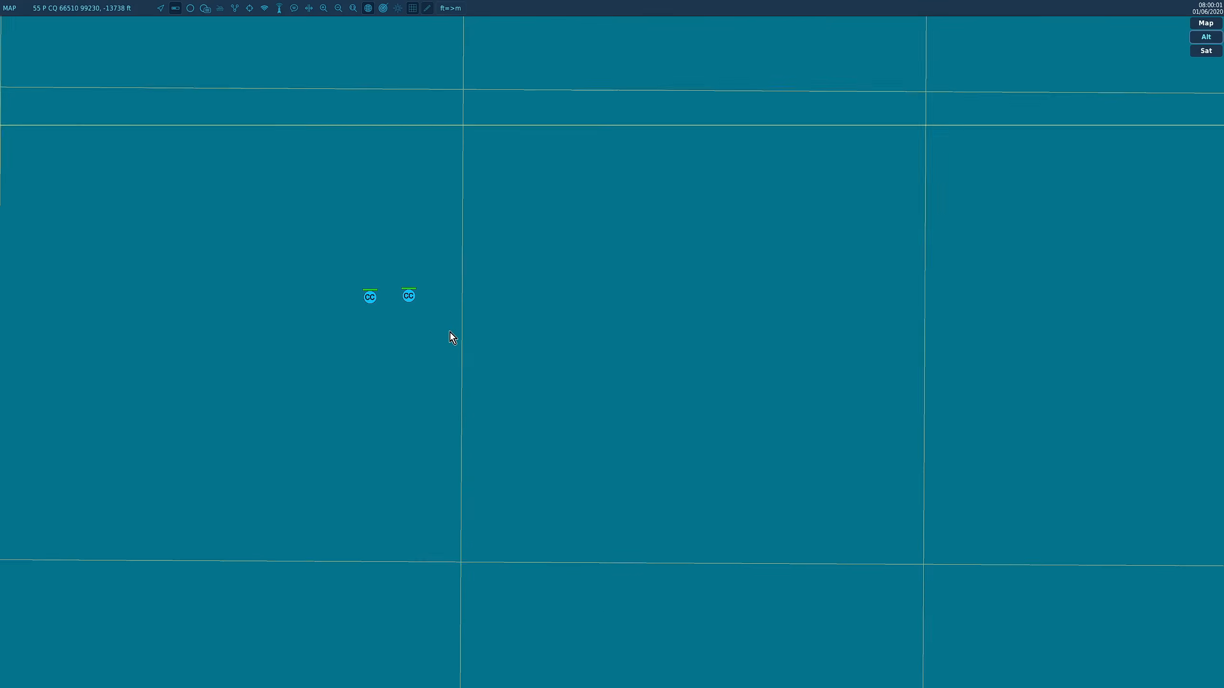
scroll("down", 3)
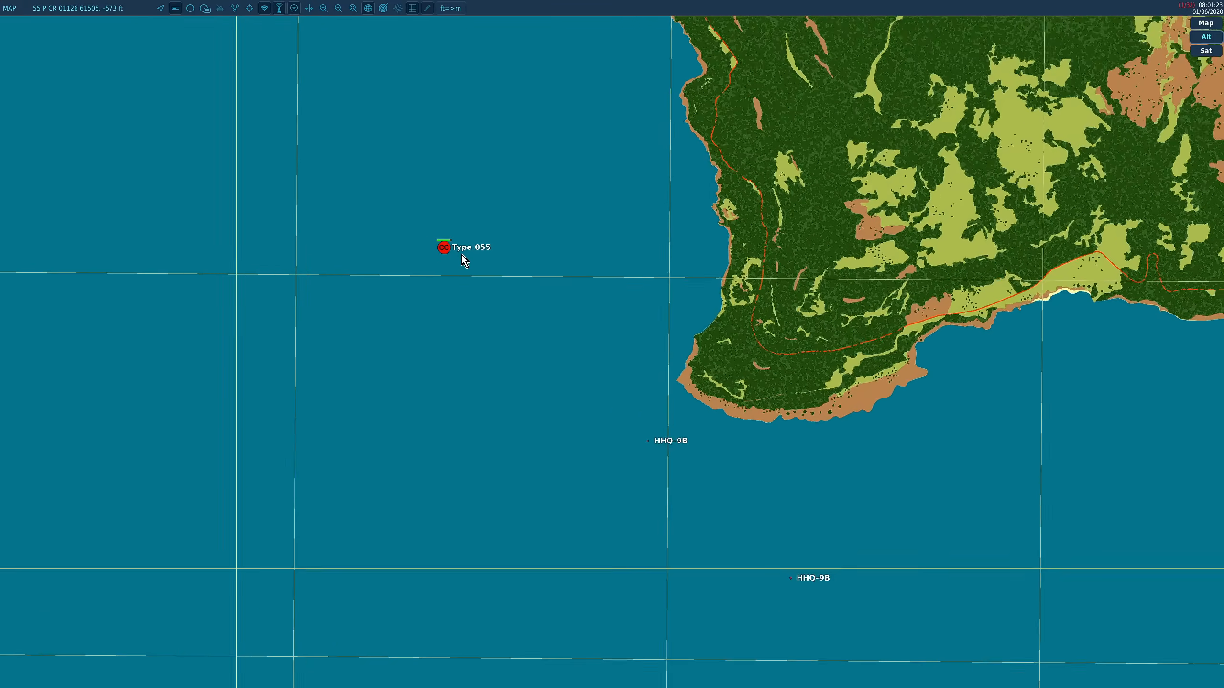
Zoom the map out to follow the SM-6 salvos streaming from the Ticonderoga toward the Type 055
scroll("down", 3)
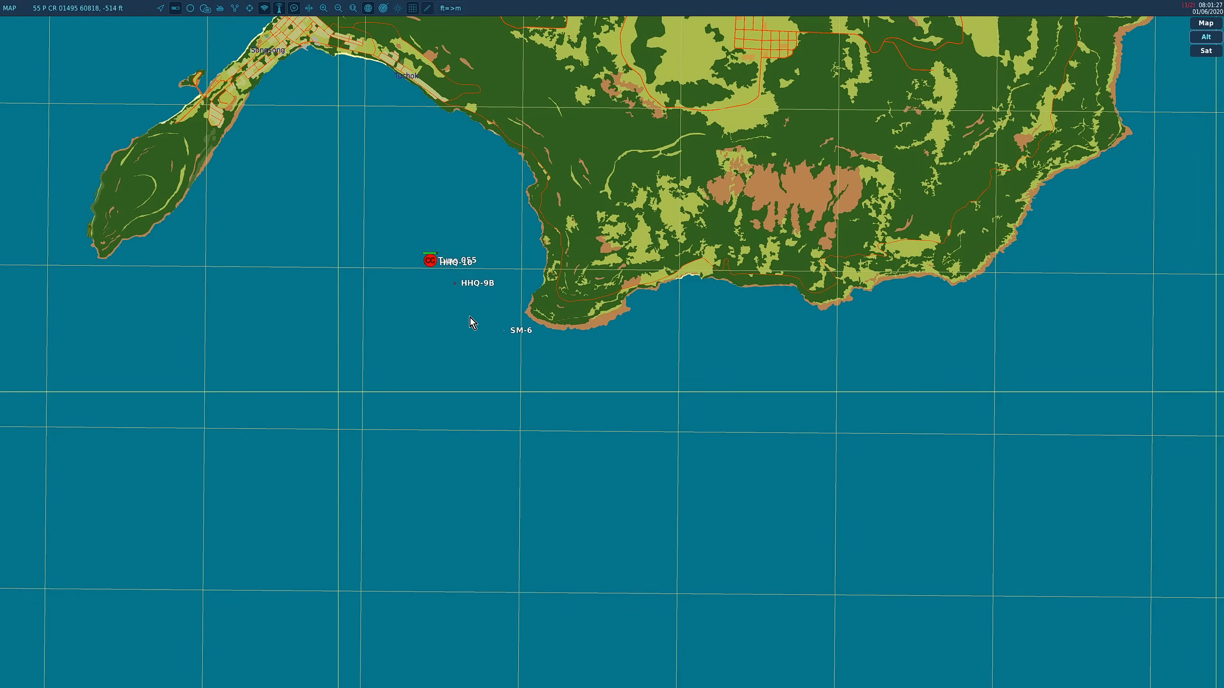
left_click(457, 283)
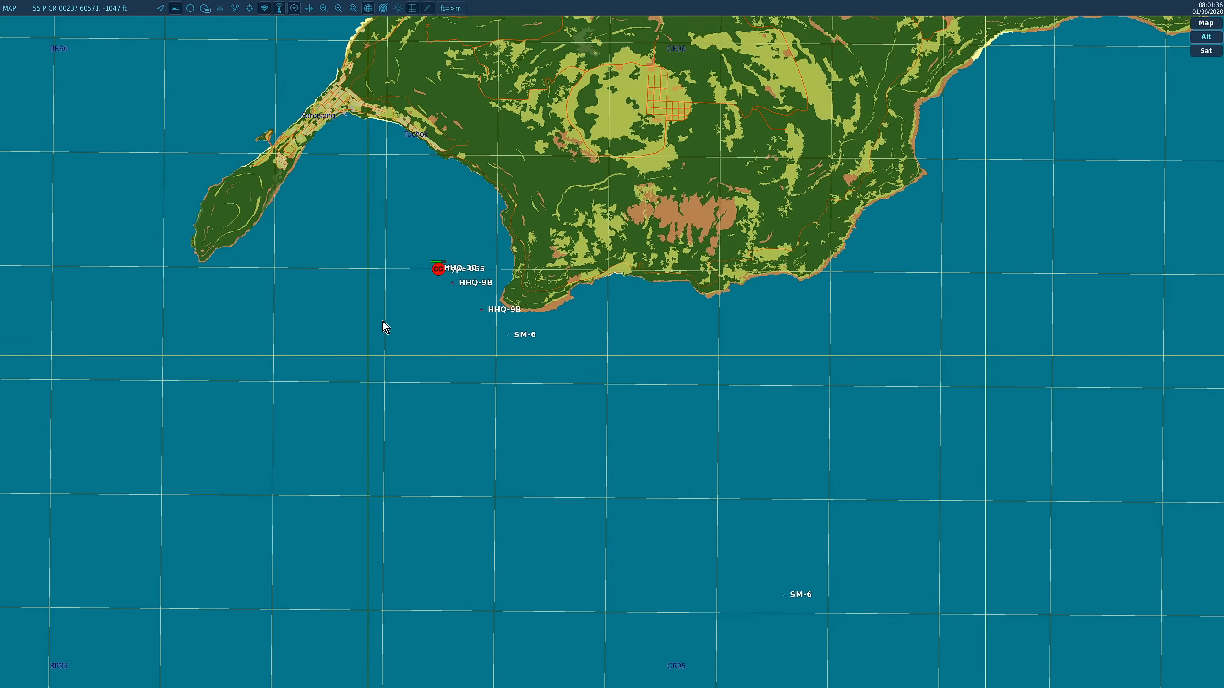
scroll("down", 3)
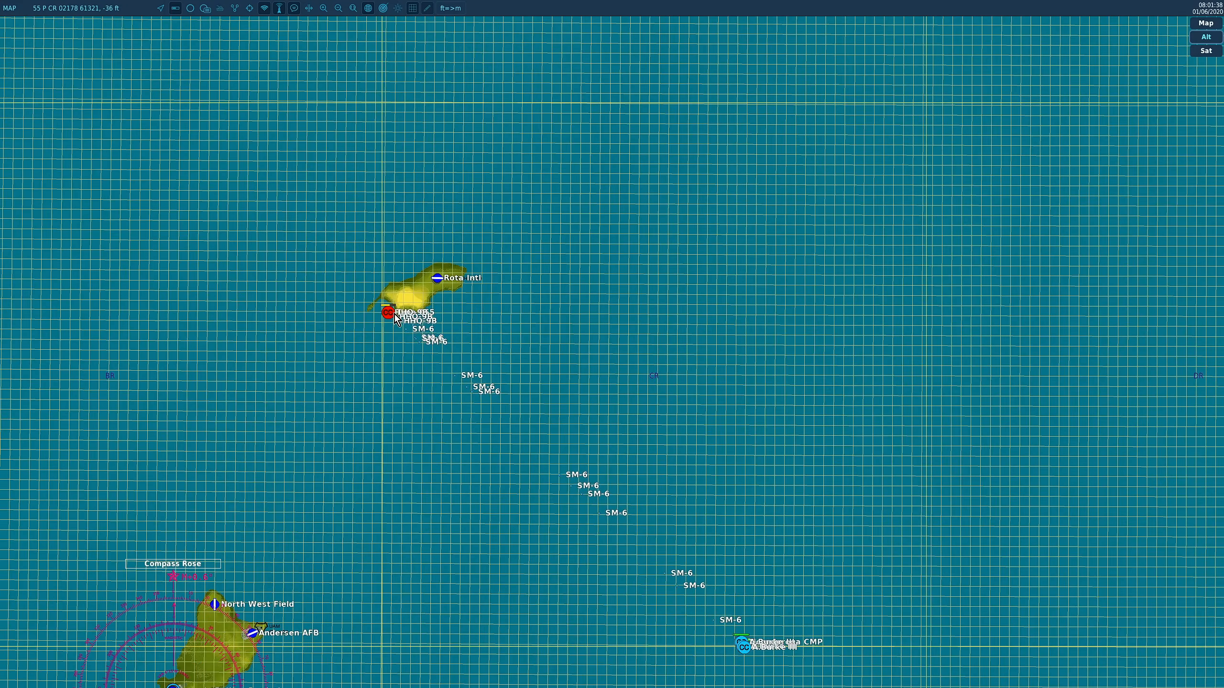